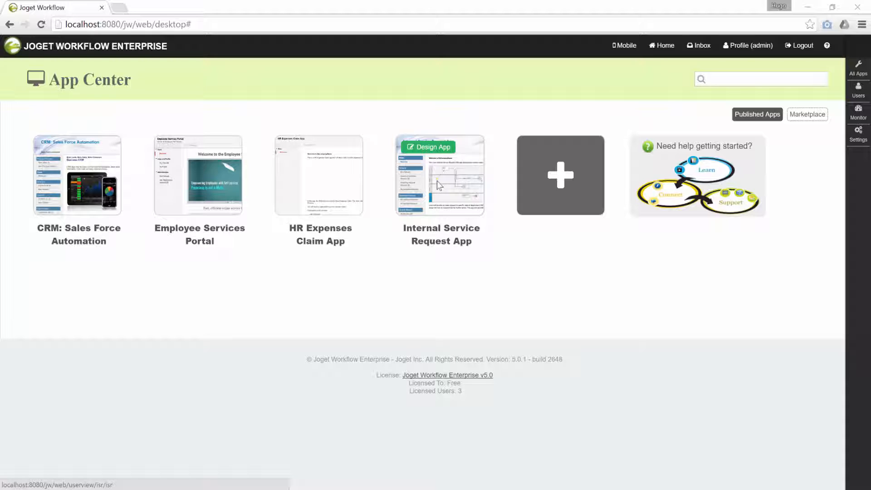
# Step: Launch the Internal Service Request App from the App Center
pyautogui.click(441, 175)
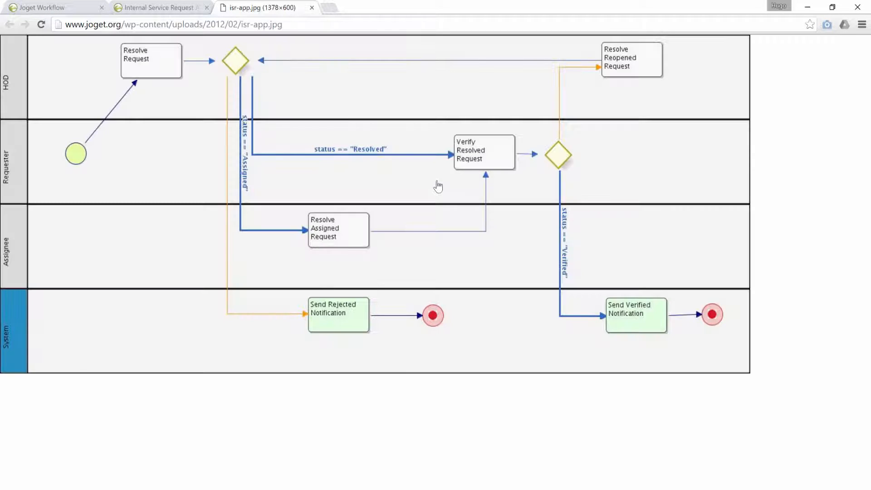
pyautogui.moveTo(144, 60)
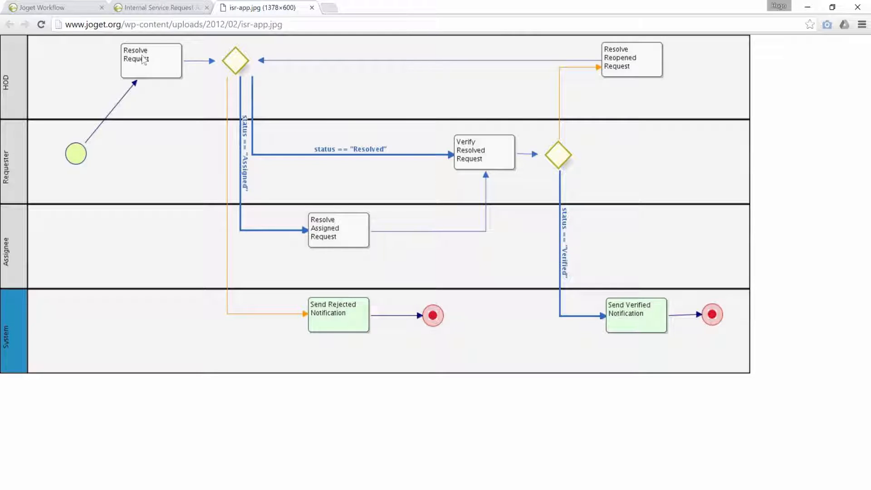
pyautogui.moveTo(138, 76)
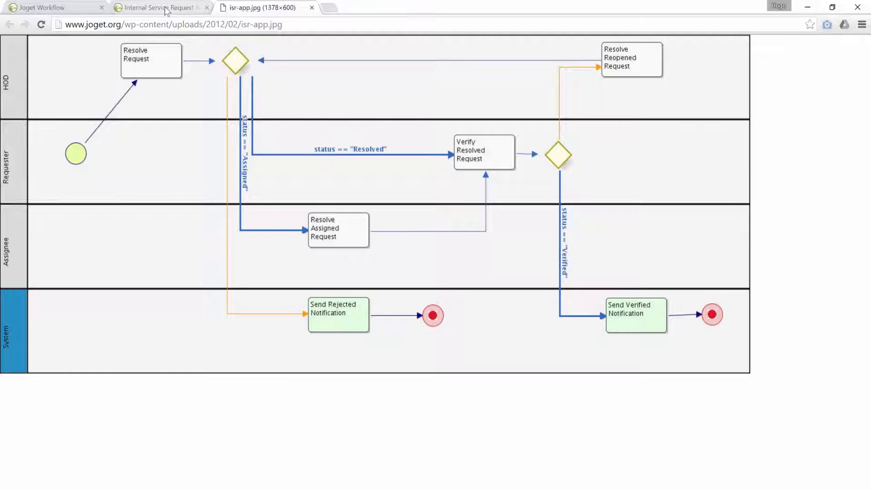
# Step: Show the empty New Request form with the admin bar's design overlays turned on
pyautogui.click(155, 7)
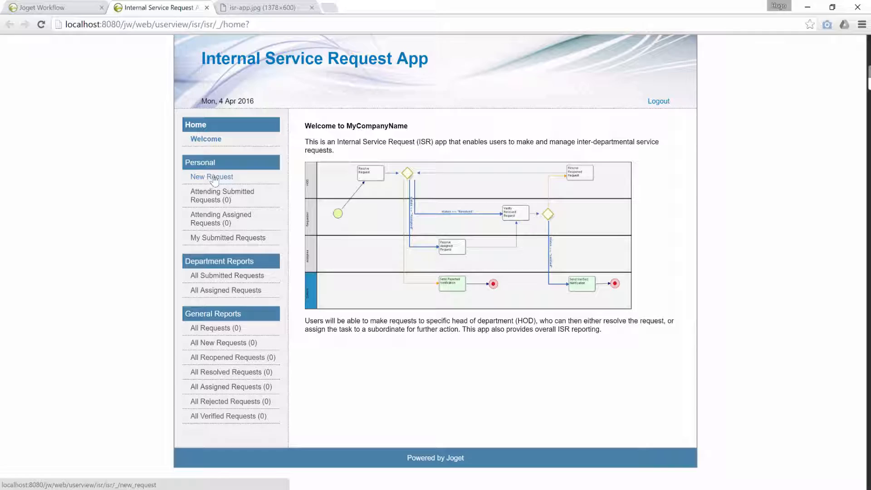
pyautogui.click(211, 177)
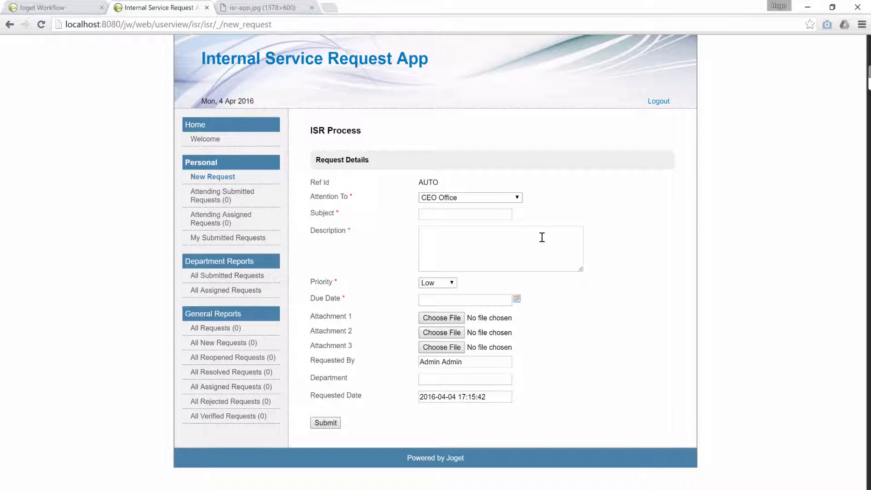
pyautogui.click(465, 214)
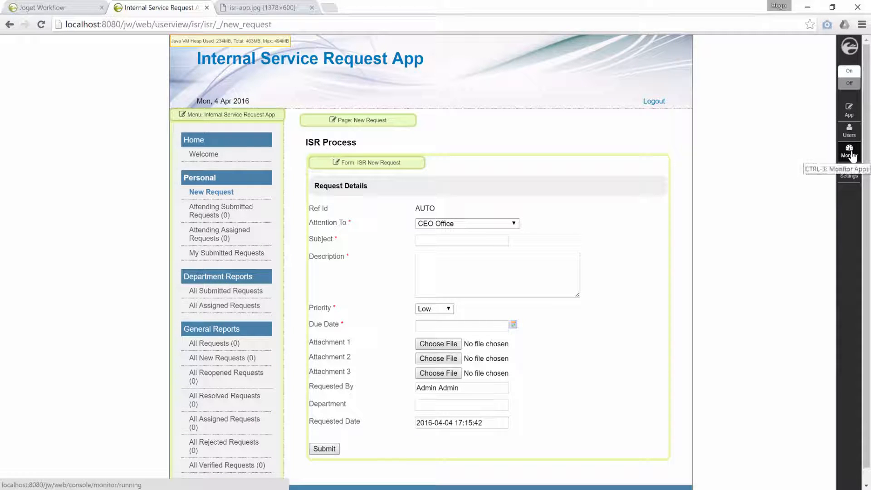
pyautogui.click(849, 151)
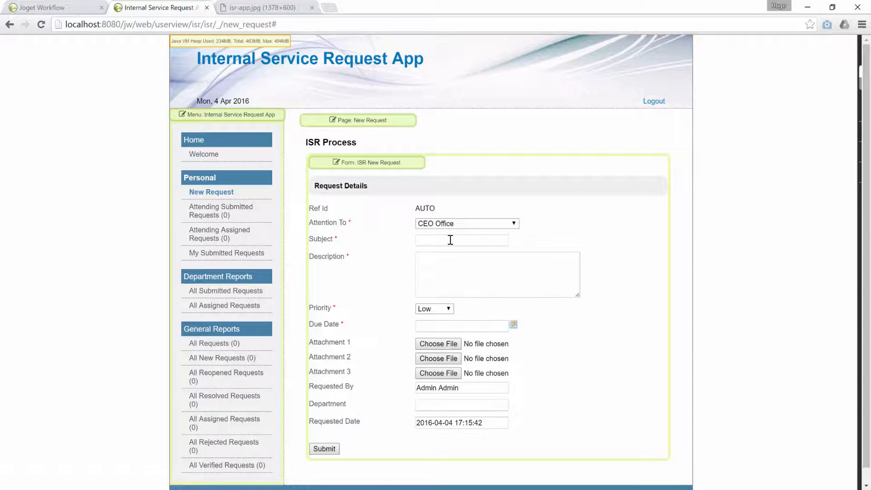
# Step: Submit a request with subject and description 'Test 1' and confirm the submission
pyautogui.write('Test 1')
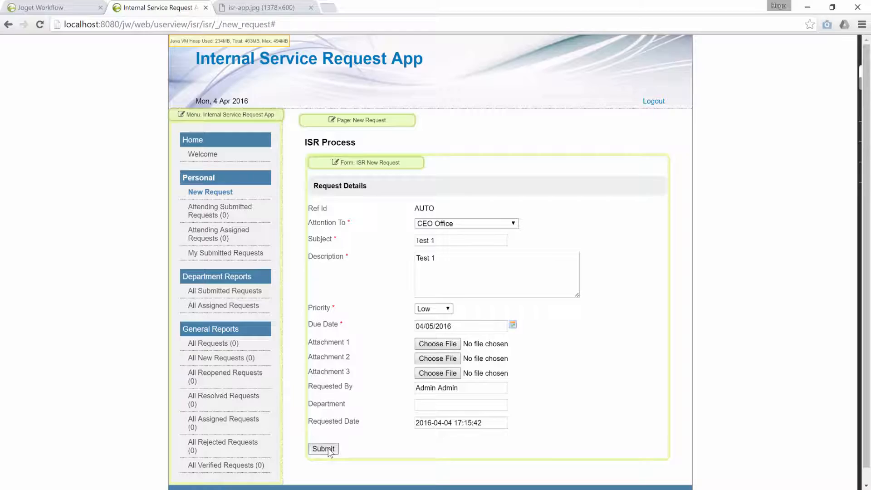
pyautogui.click(323, 449)
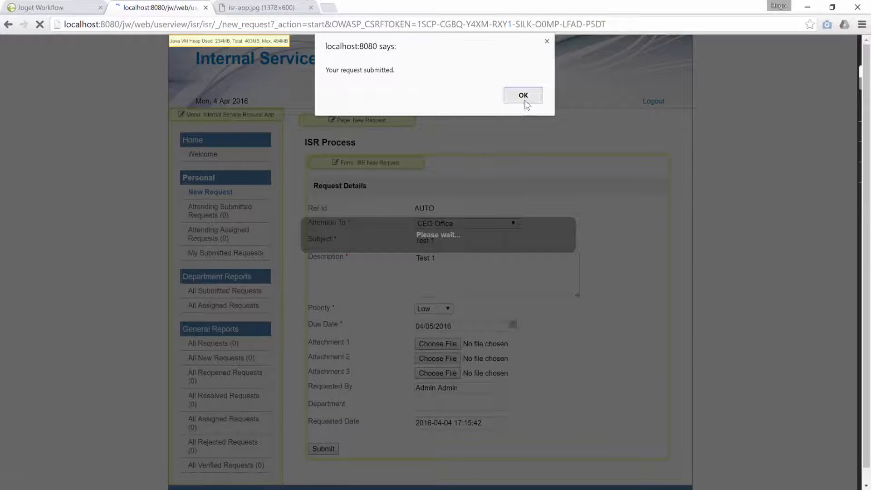
pyautogui.click(522, 96)
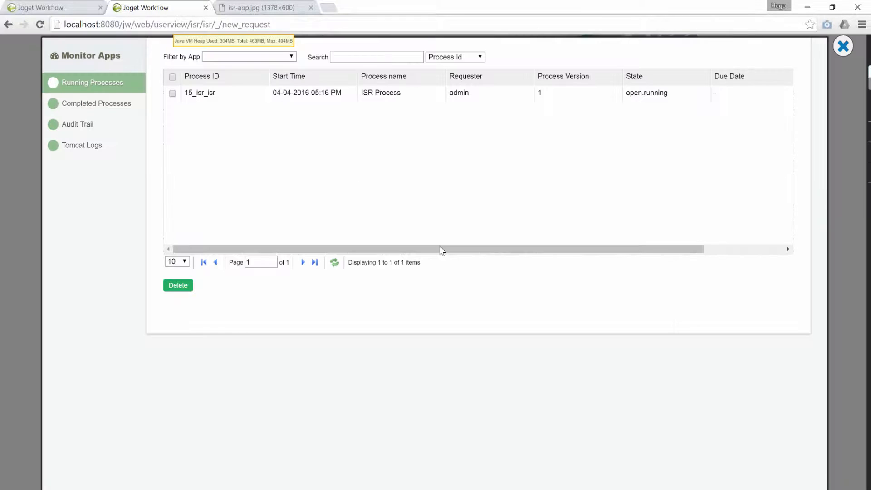
pyautogui.moveTo(427, 123)
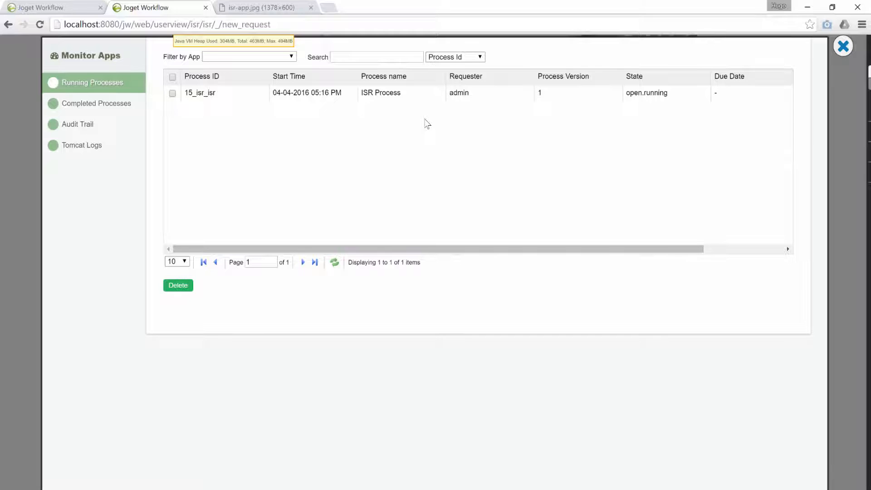
# Step: Open Design App for the Internal Service Request app from the admin bar
pyautogui.click(200, 92)
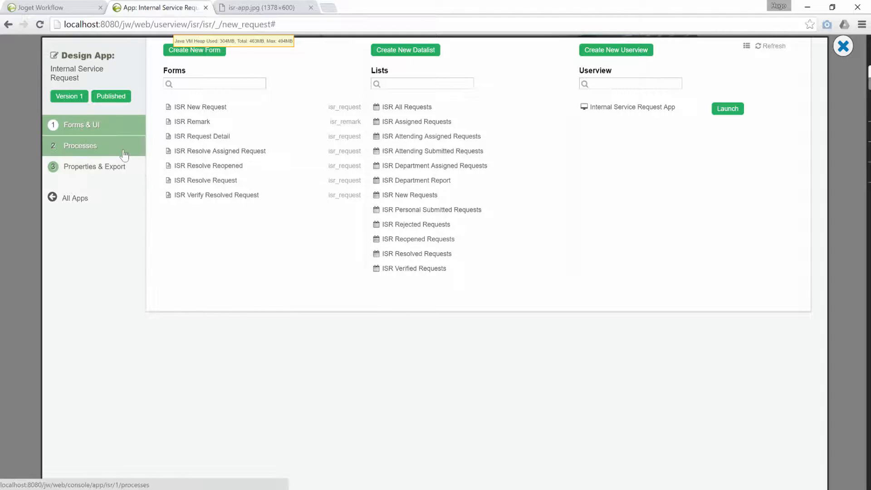
# Step: Show the ISR Process Map Activities to Forms list down to the Run Process mapping
pyautogui.click(80, 145)
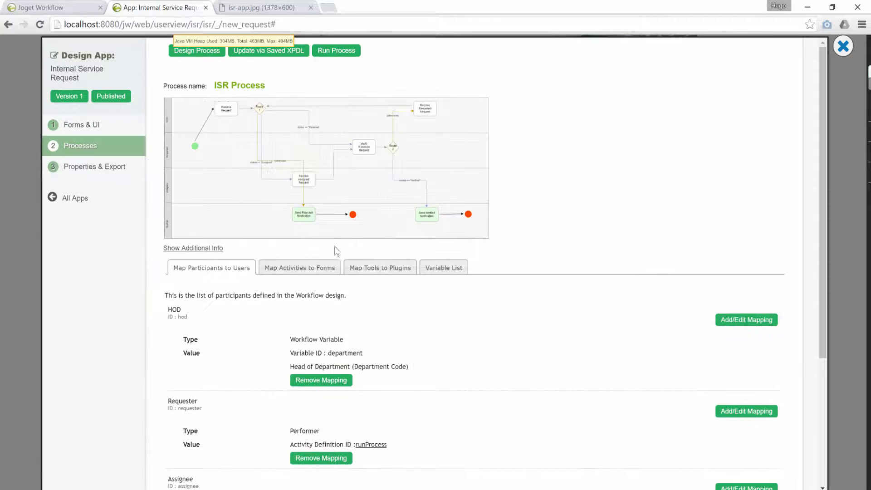
pyautogui.click(299, 267)
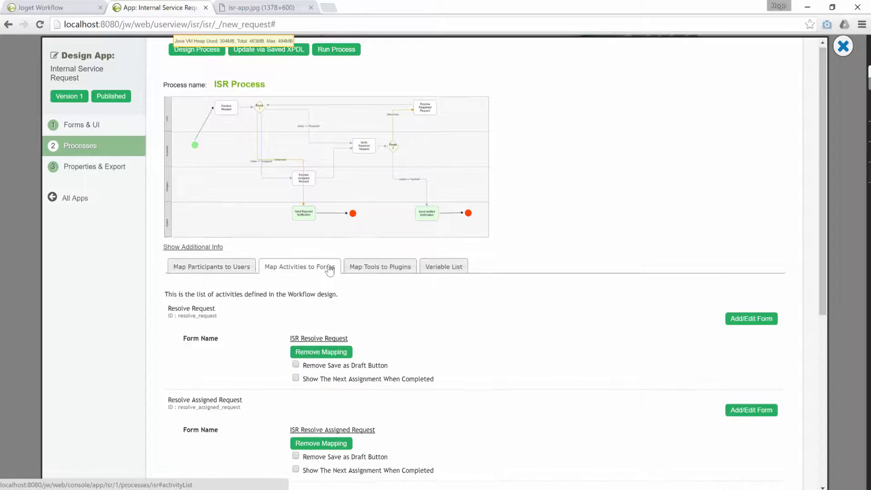
pyautogui.scroll(-3)
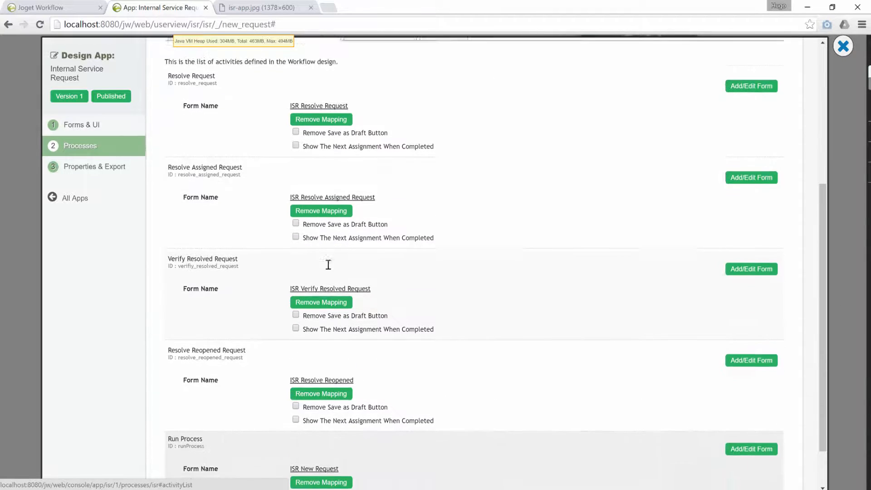
pyautogui.scroll(-3)
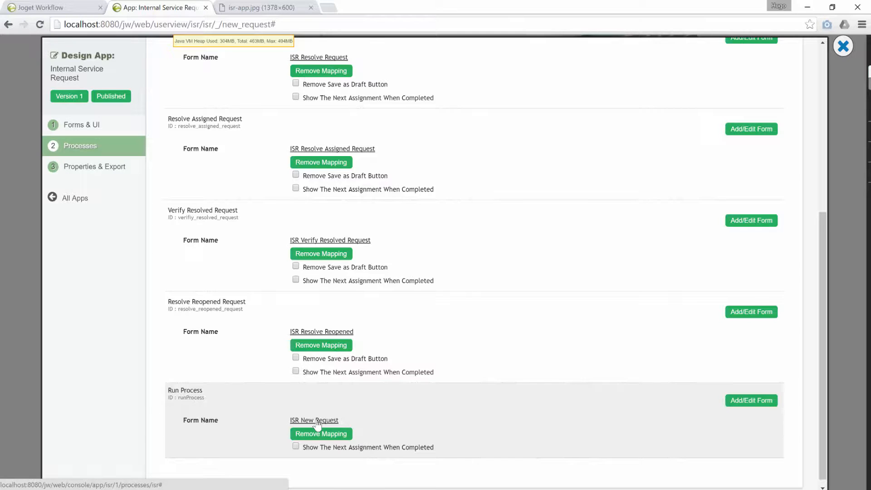
# Step: Leave Run Process without its ISR New Request mapping and return to the app
pyautogui.scroll(-3)
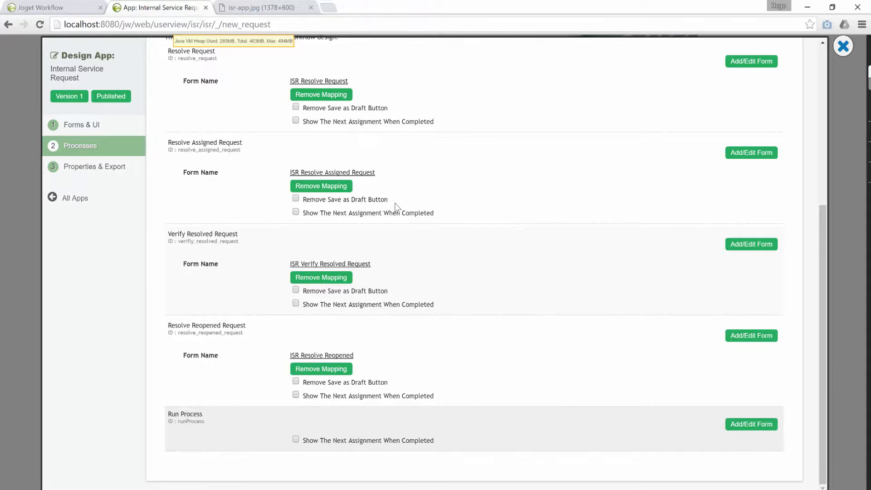
pyautogui.scroll(3)
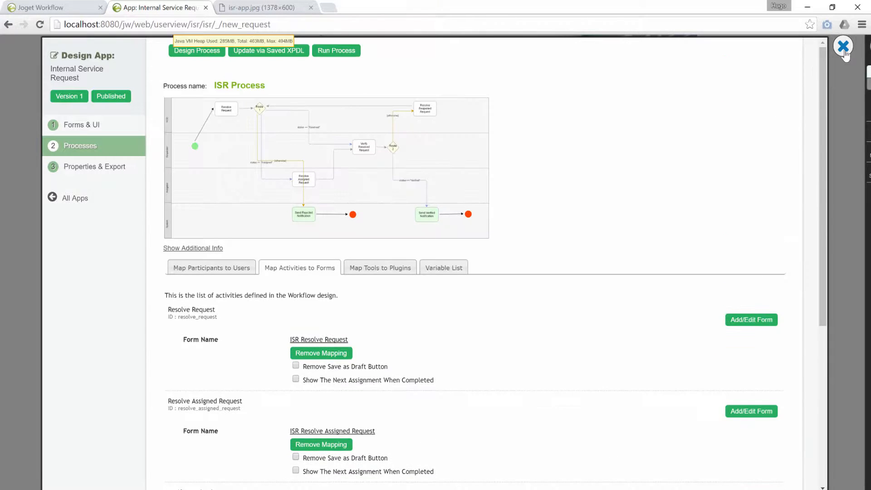
pyautogui.click(843, 46)
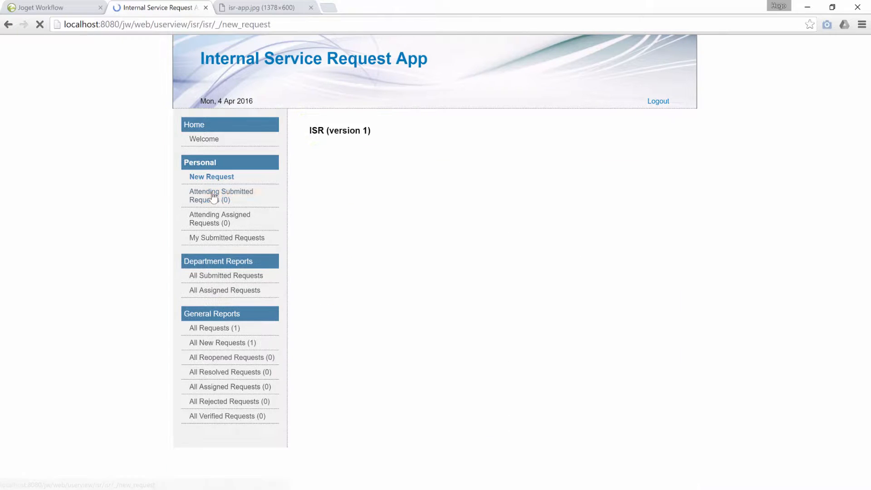
# Step: Start new requests repeatedly, each launching a fresh Resolve Request activity, checking the process diagram between
pyautogui.click(211, 177)
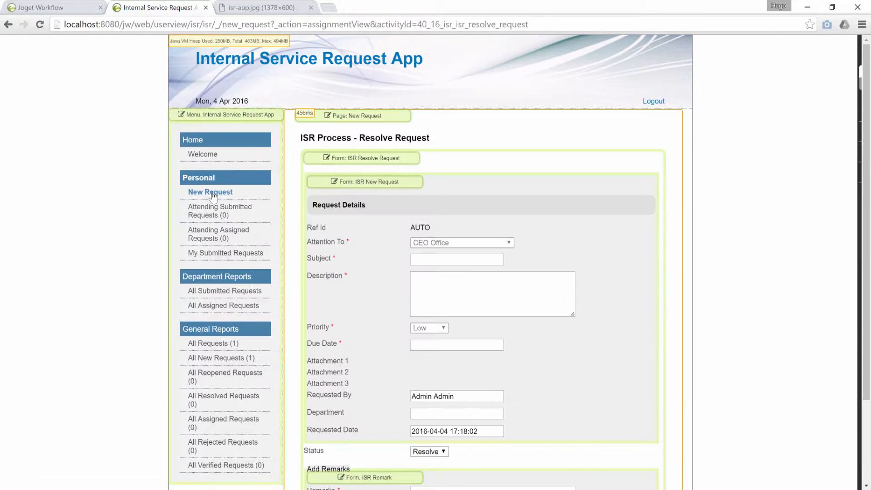
pyautogui.moveTo(371, 136)
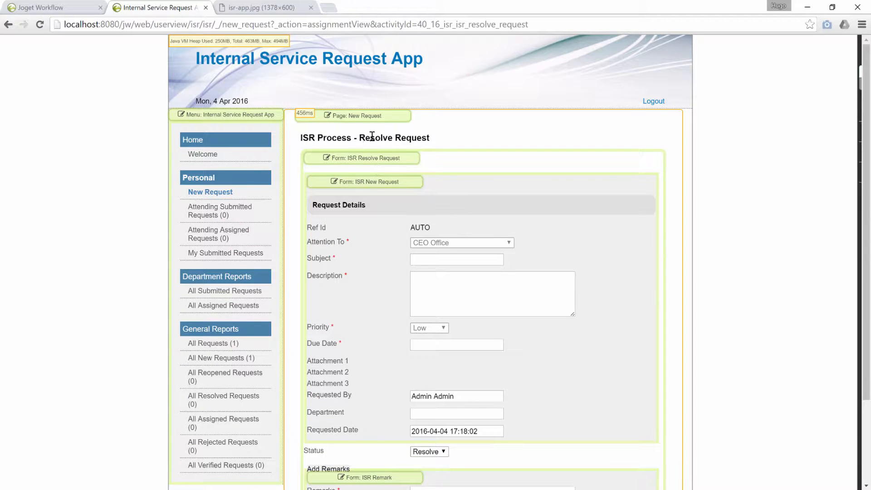
pyautogui.click(261, 7)
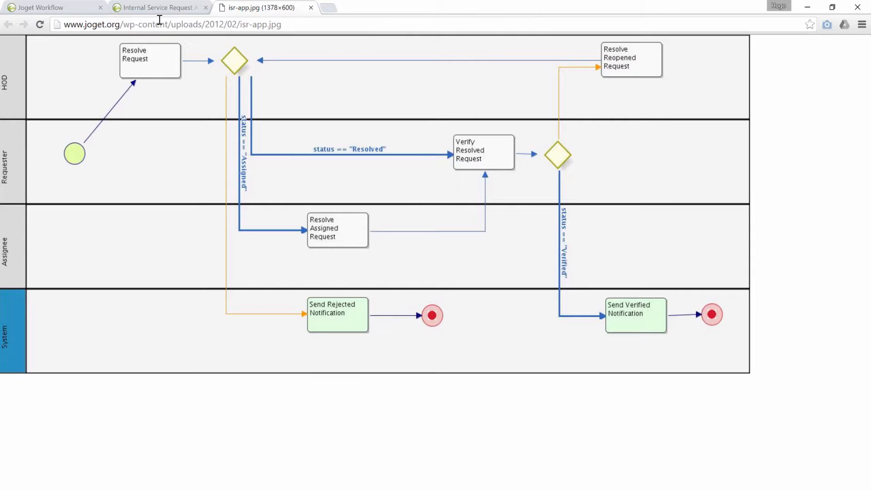
pyautogui.click(158, 7)
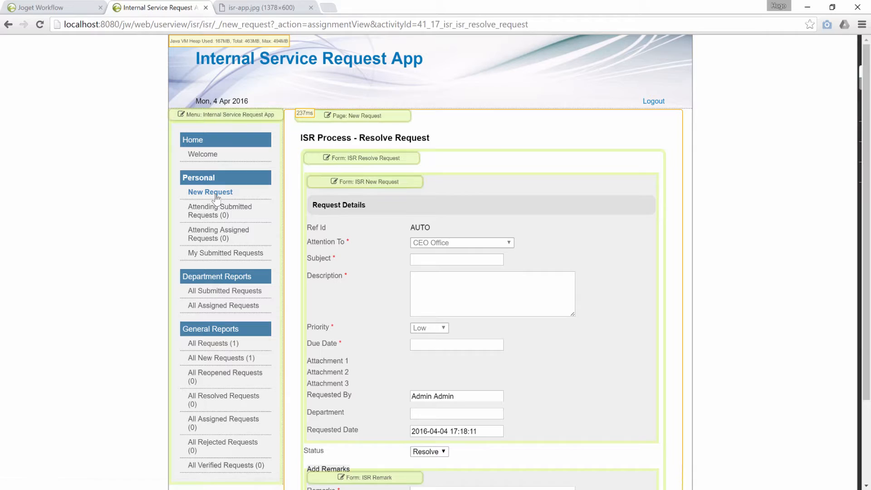
pyautogui.click(210, 192)
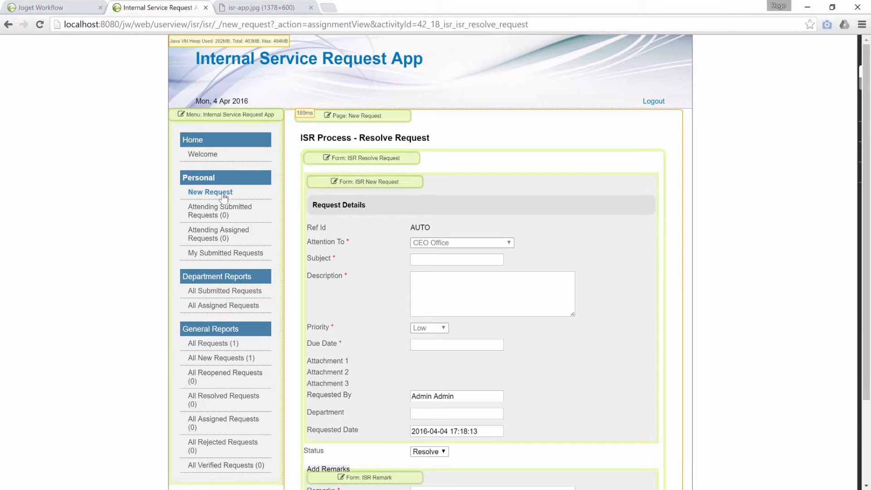